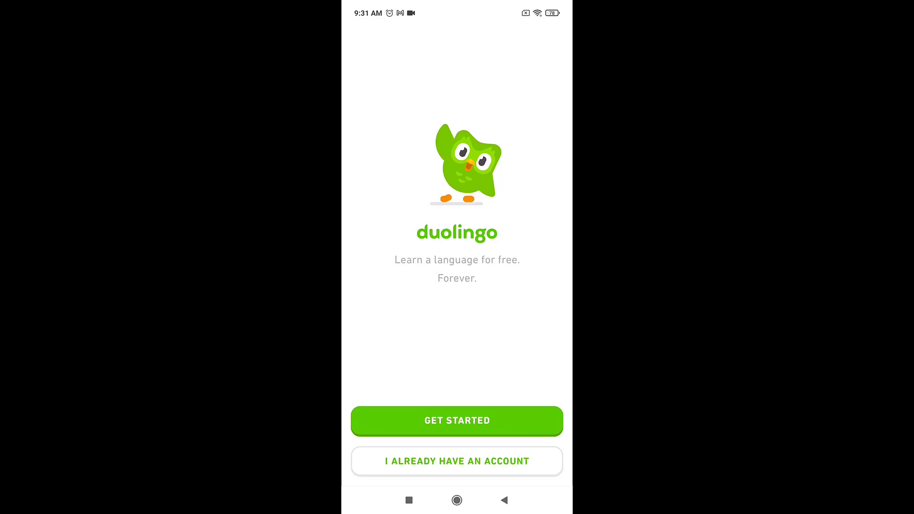
# Step: Choose 'I already have an account' on the welcome screen to reach the sign-in form
pyautogui.click(457, 460)
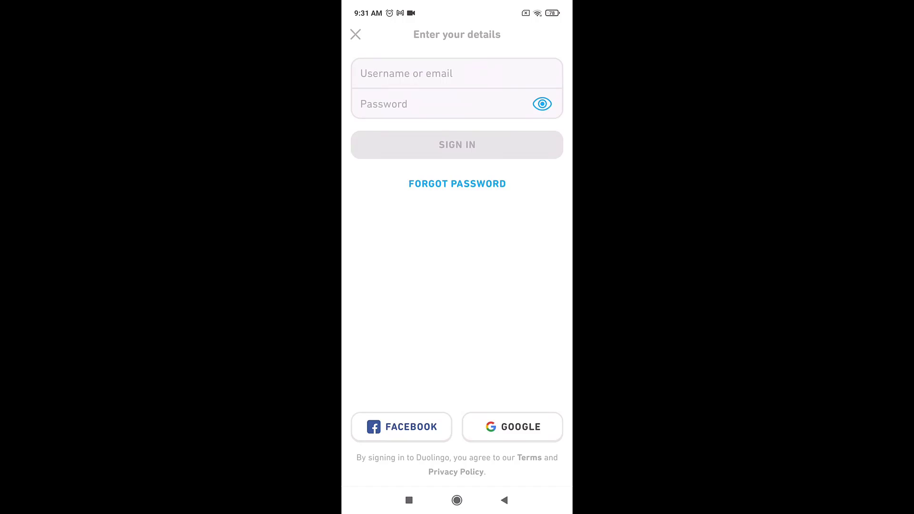
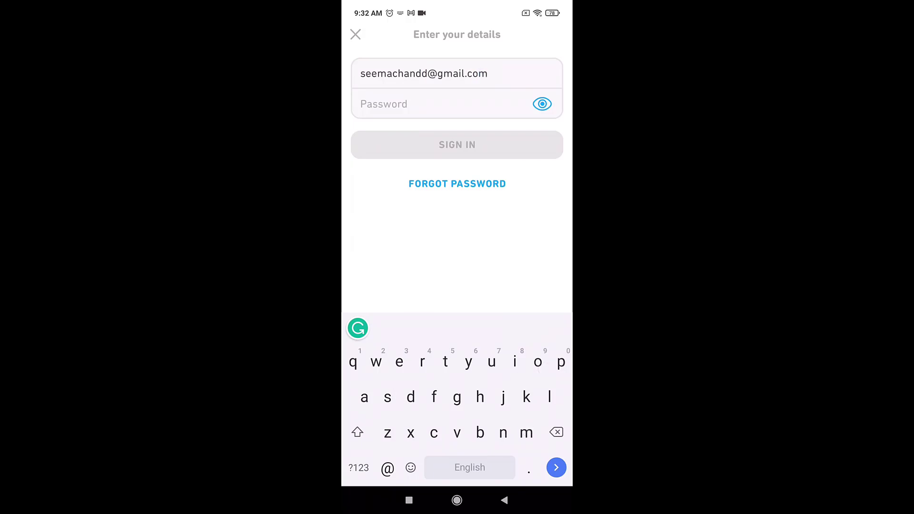
# Step: Sign in with the email 'seema' and the account password, then view the profile's statistics
pyautogui.click(434, 397)
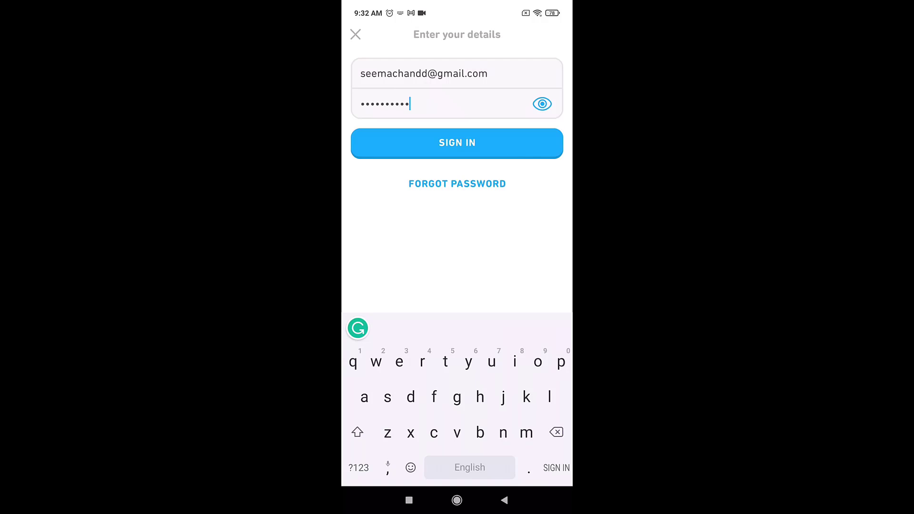
pyautogui.click(455, 143)
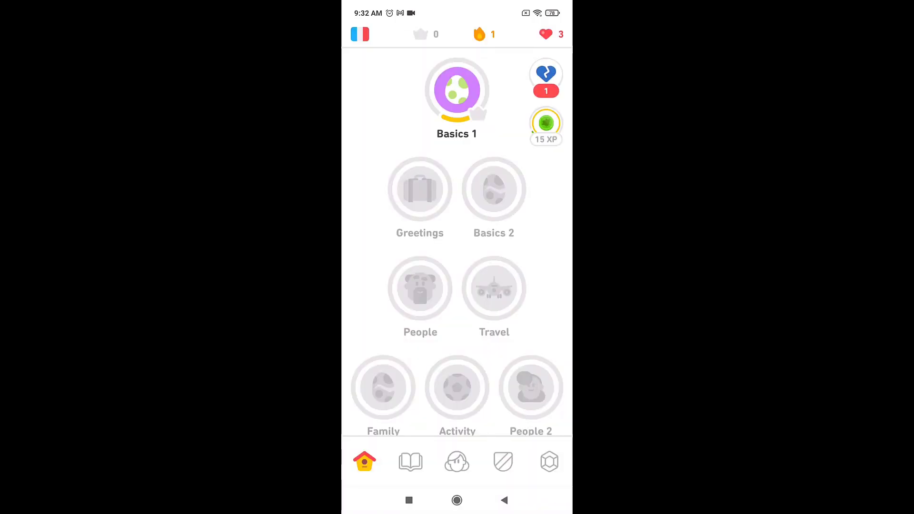
pyautogui.click(456, 461)
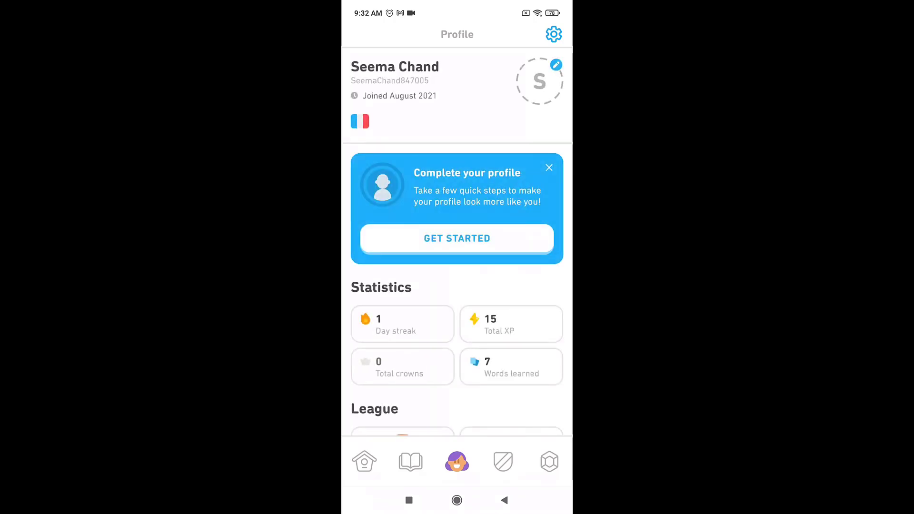